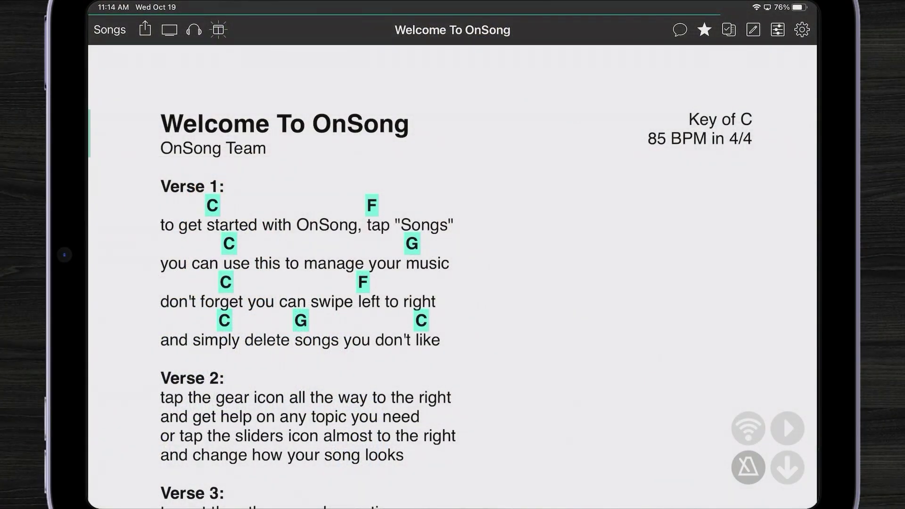
# Step: Go to the song library and open the Add Songs import sources menu
pyautogui.click(108, 30)
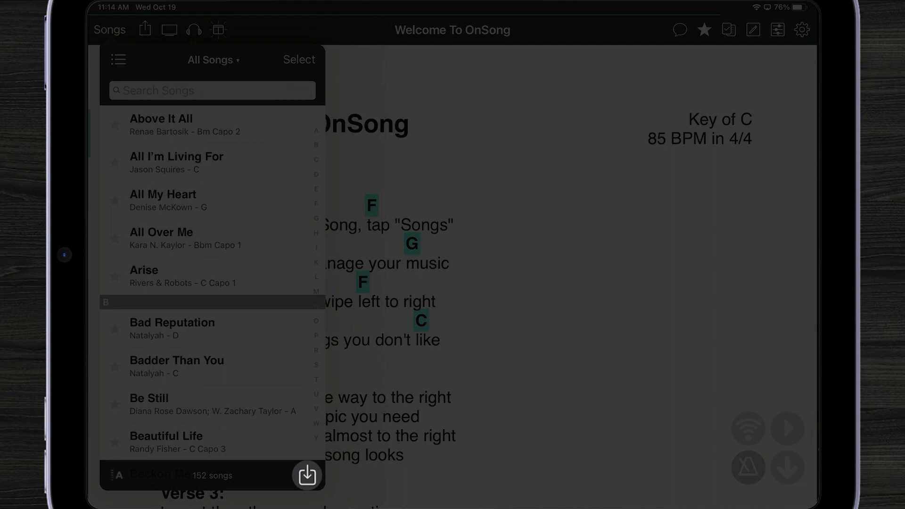
pyautogui.click(307, 475)
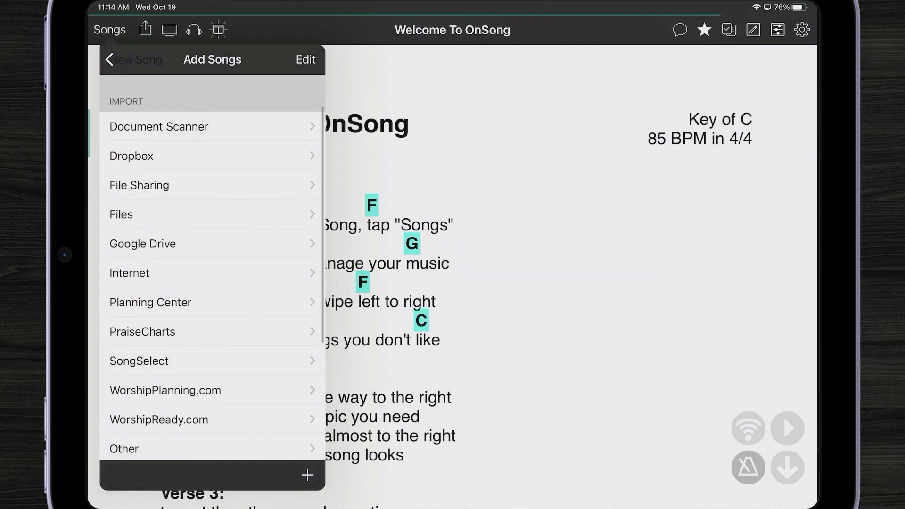
# Step: Search SongSelect for 'Amazing grace' and pick the Amazing Grace arrangement in G
pyautogui.click(213, 361)
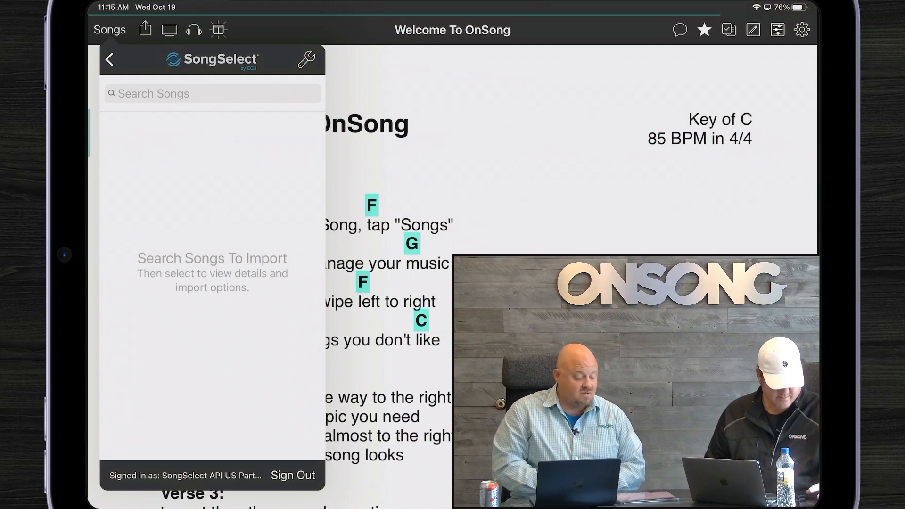
pyautogui.write('Amazing')
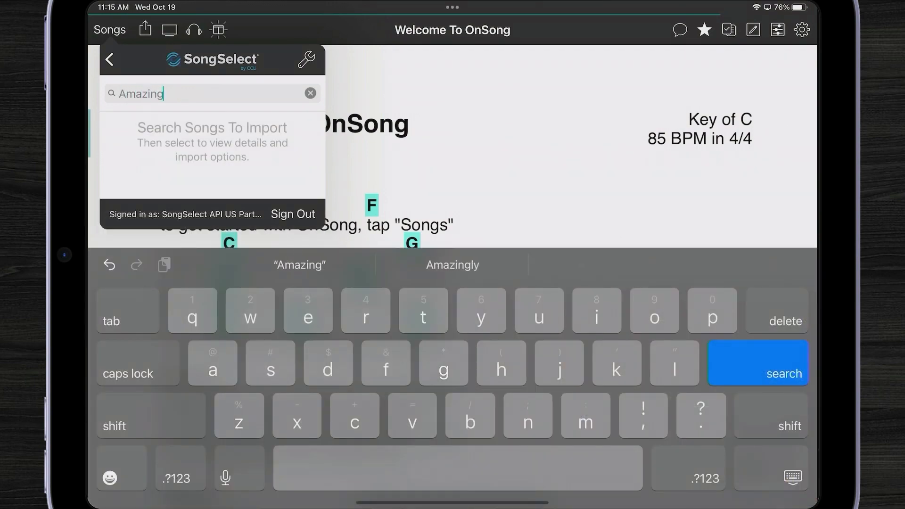
pyautogui.write('grace')
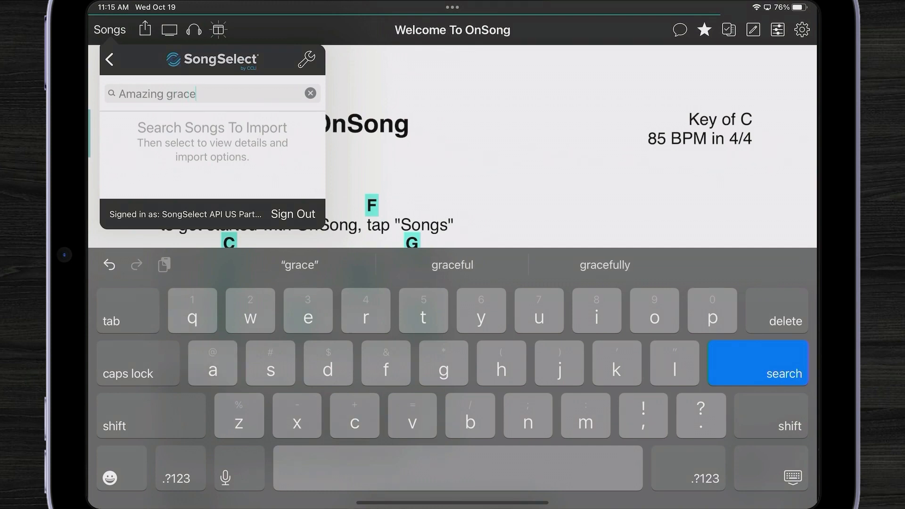
pyautogui.click(757, 373)
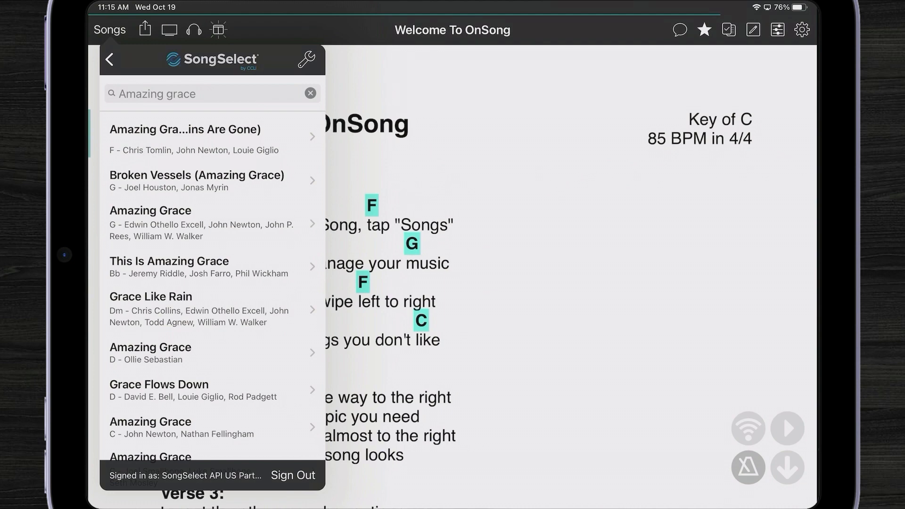
pyautogui.click(199, 223)
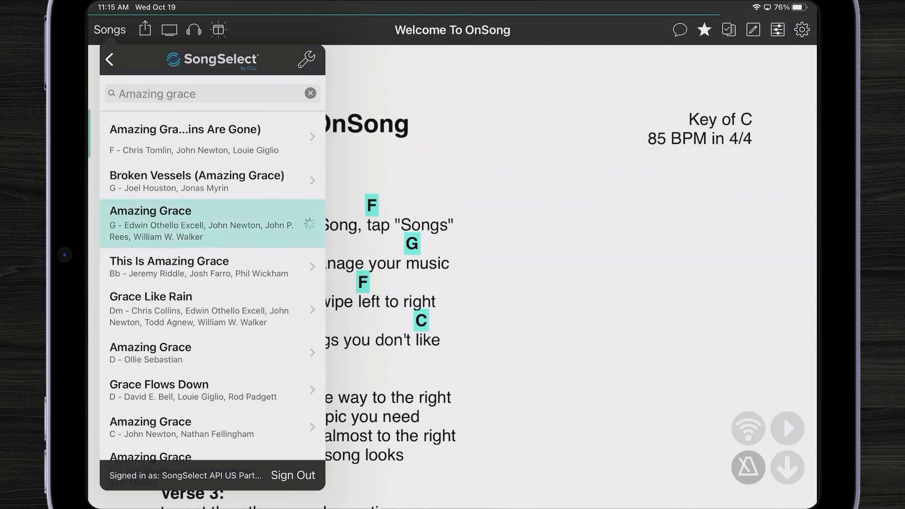
# Step: Import Amazing Grace as a Chord Sheet in G with 2 Column Layout
pyautogui.click(211, 223)
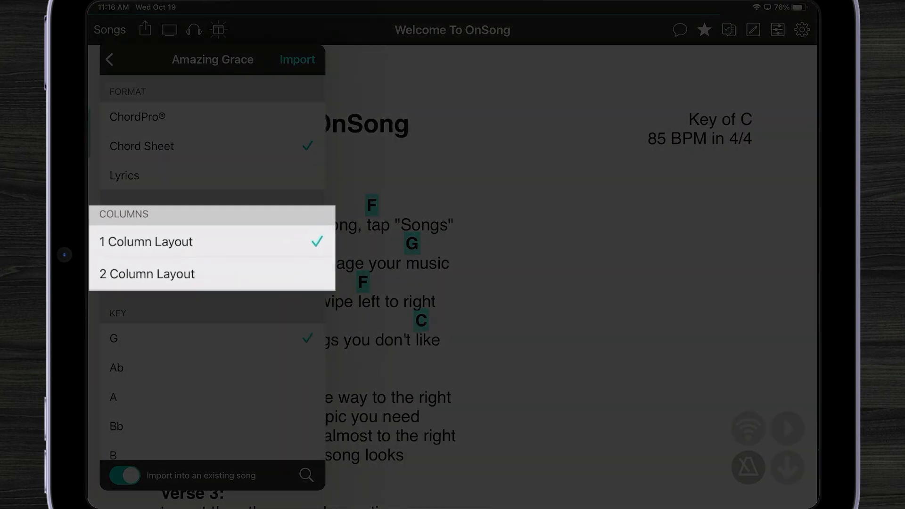
pyautogui.click(147, 271)
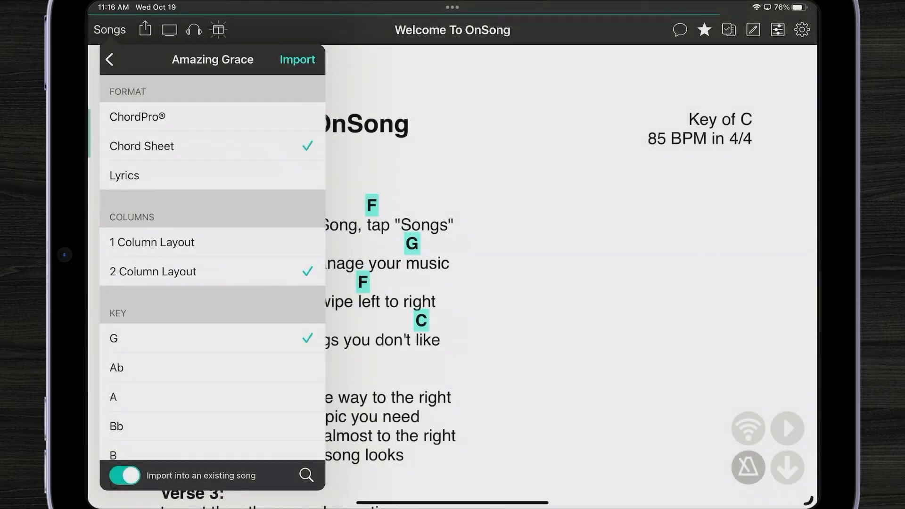
pyautogui.scroll(-3)
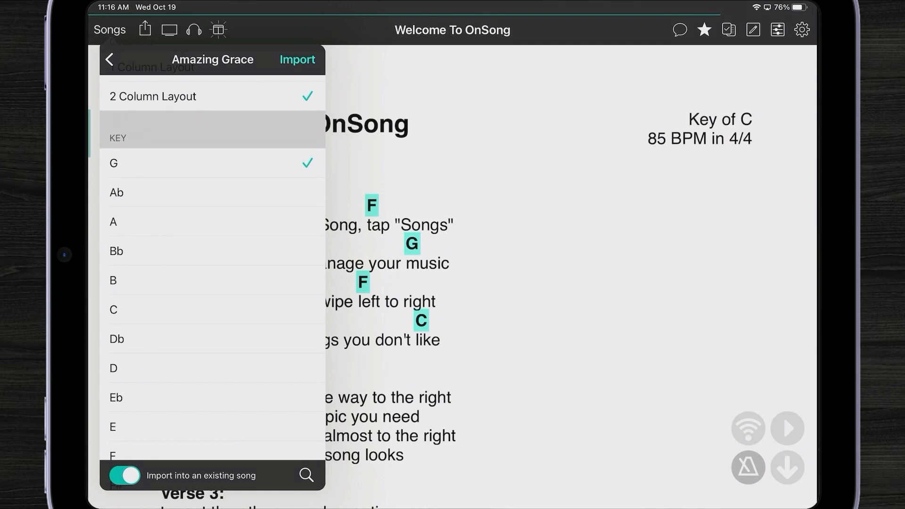
pyautogui.scroll(-3)
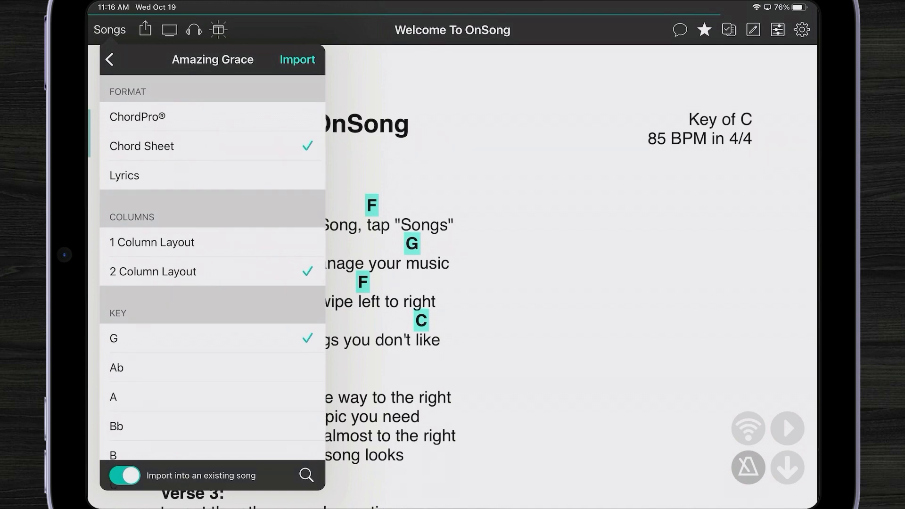
pyautogui.click(297, 58)
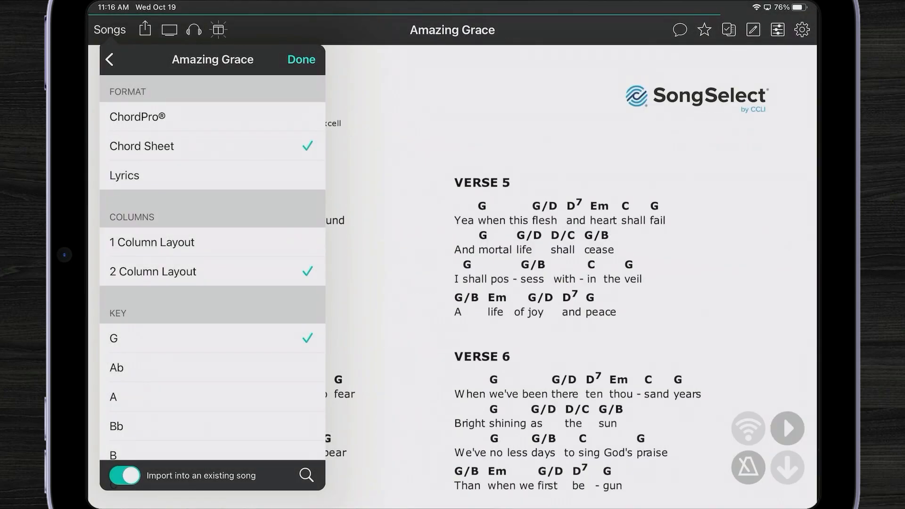
# Step: Show Amazing Grace as a one-column chord sheet transposed to C
pyautogui.click(301, 59)
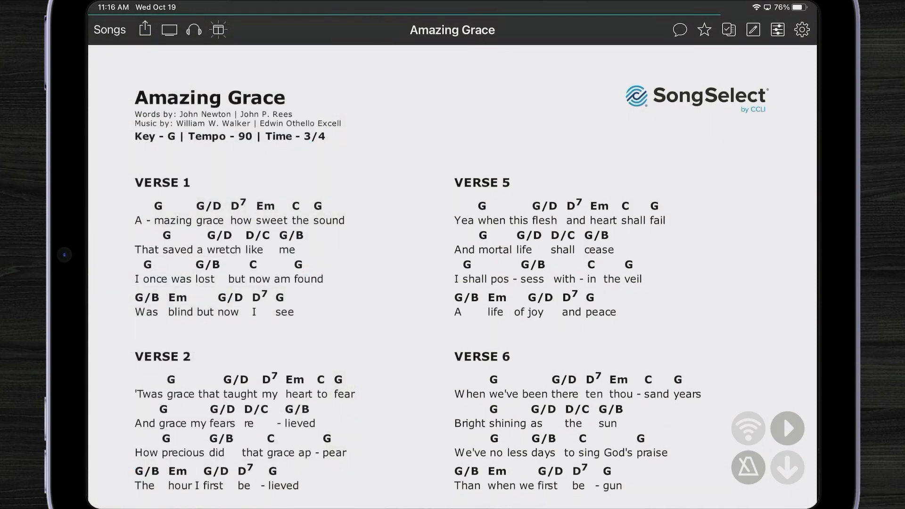
pyautogui.scroll(-3)
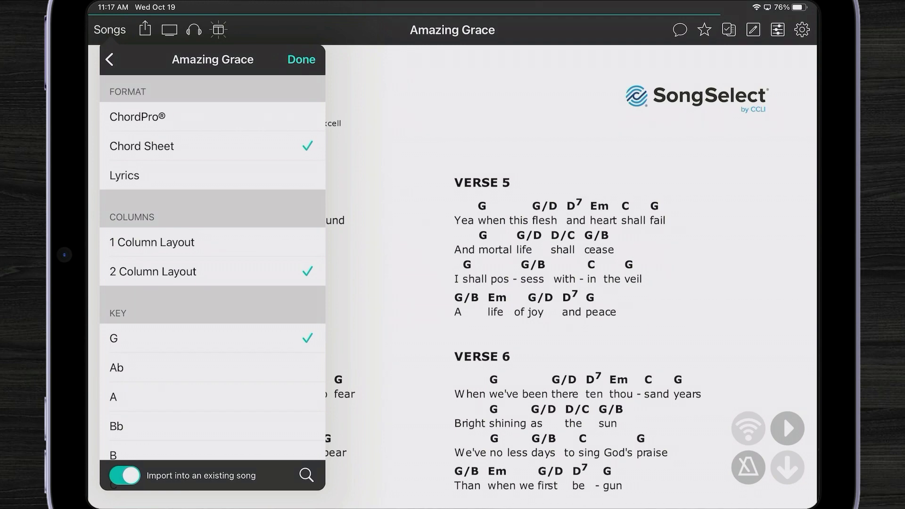
pyautogui.scroll(-3)
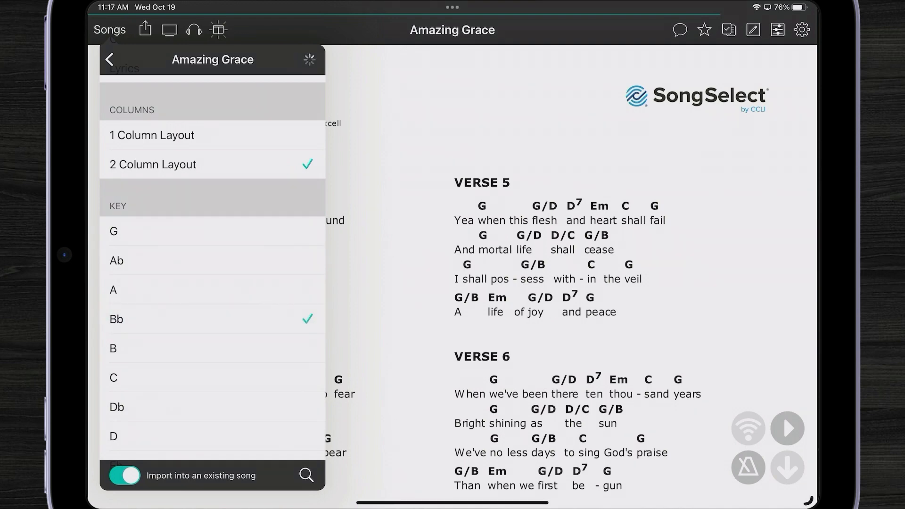
pyautogui.click(116, 318)
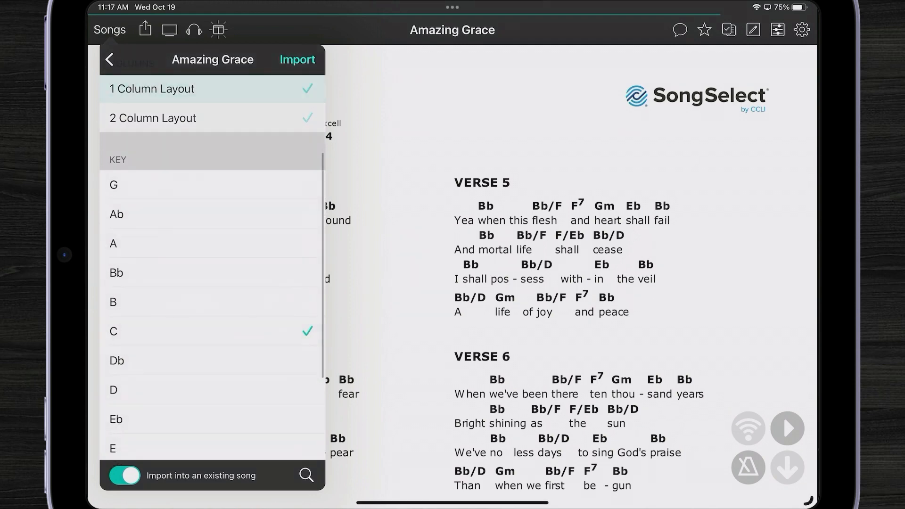
pyautogui.click(297, 59)
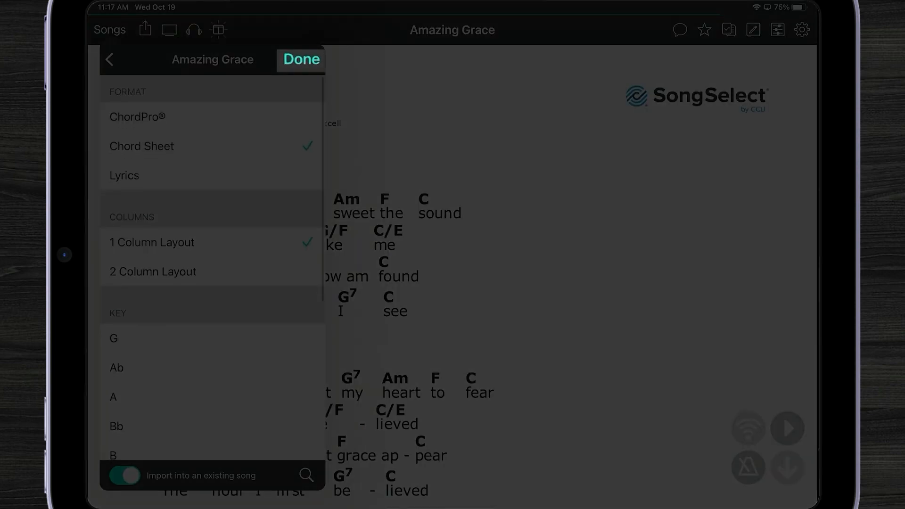
pyautogui.click(300, 59)
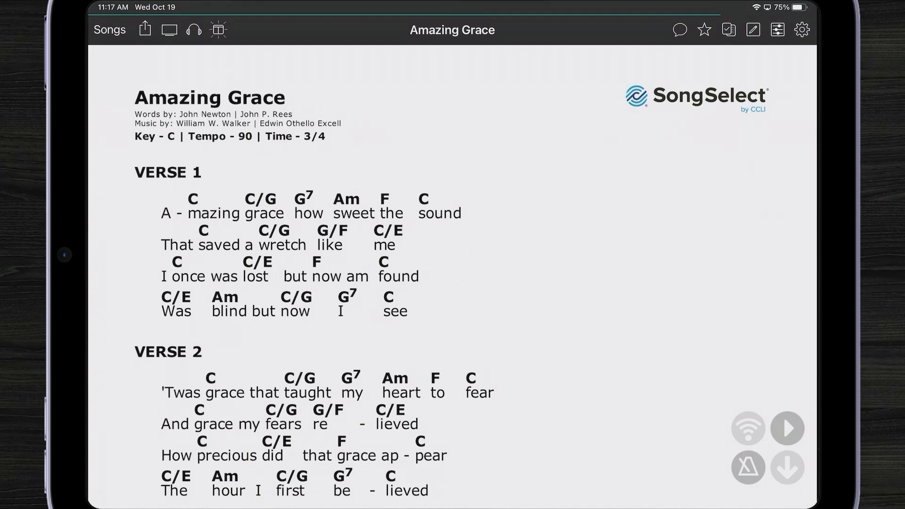
# Step: From Attachments, view the two-column chord sheet in G, then the Bb version
pyautogui.click(727, 30)
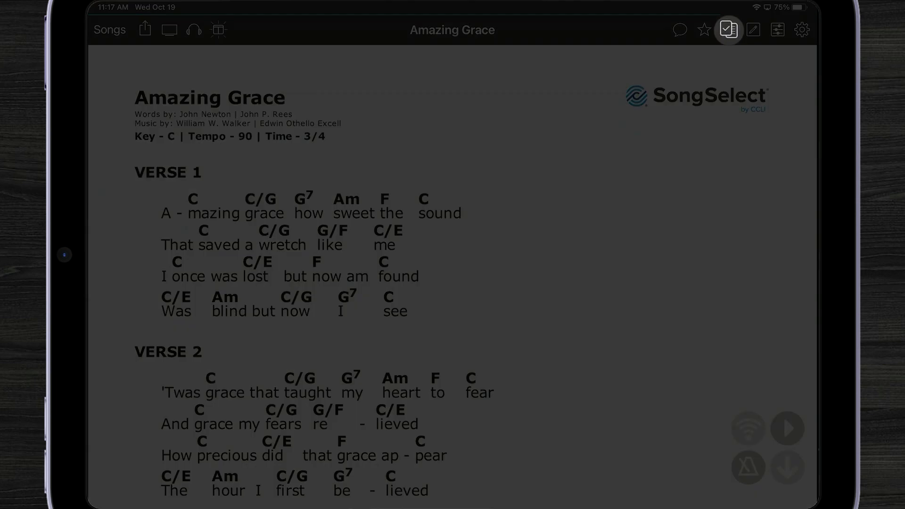
pyautogui.click(729, 29)
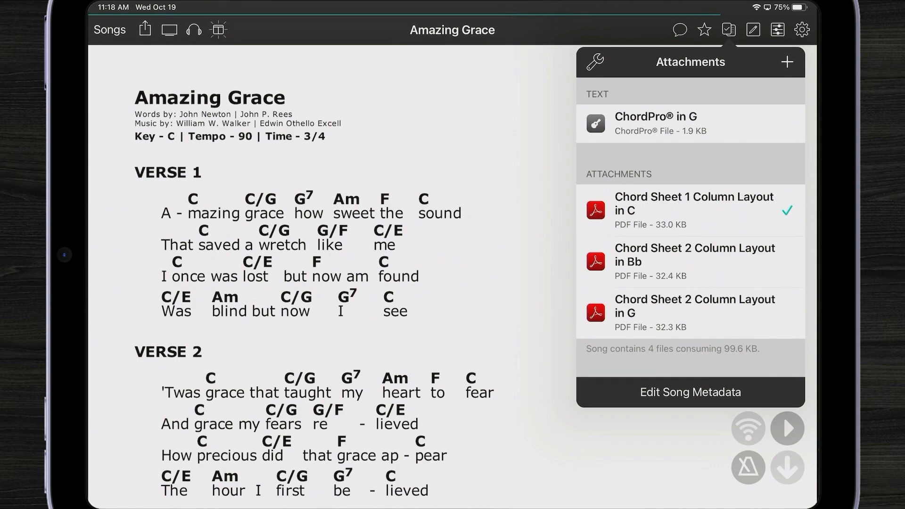
pyautogui.click(690, 312)
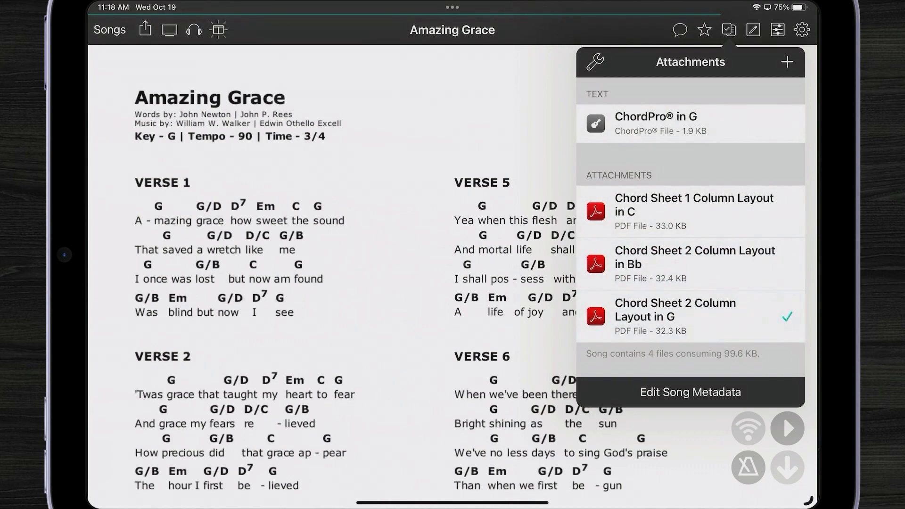
pyautogui.click(690, 257)
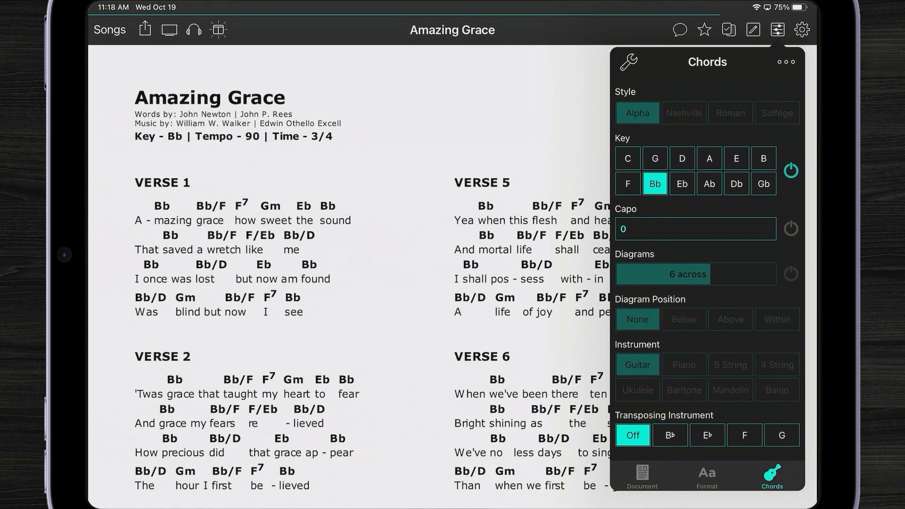
# Step: Transpose the chord sheet to key E, review Format and Document, and check Attachments
pyautogui.click(735, 157)
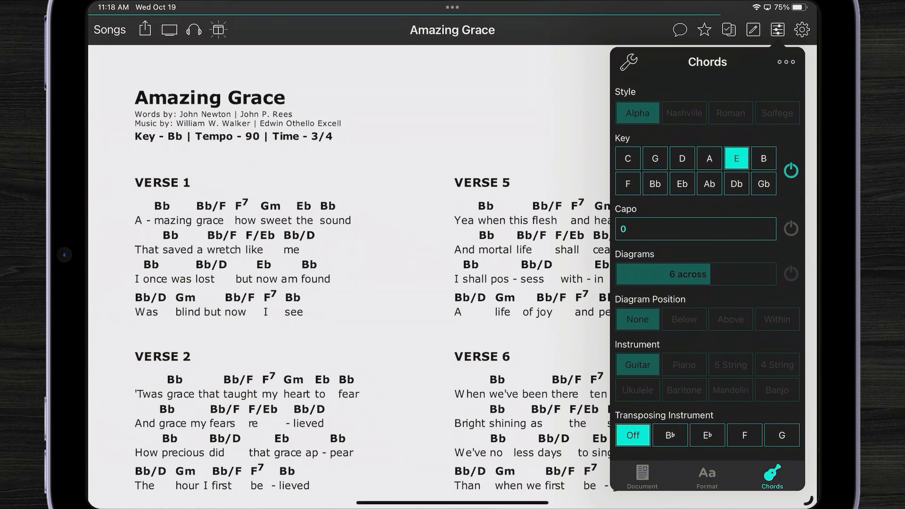
pyautogui.click(736, 157)
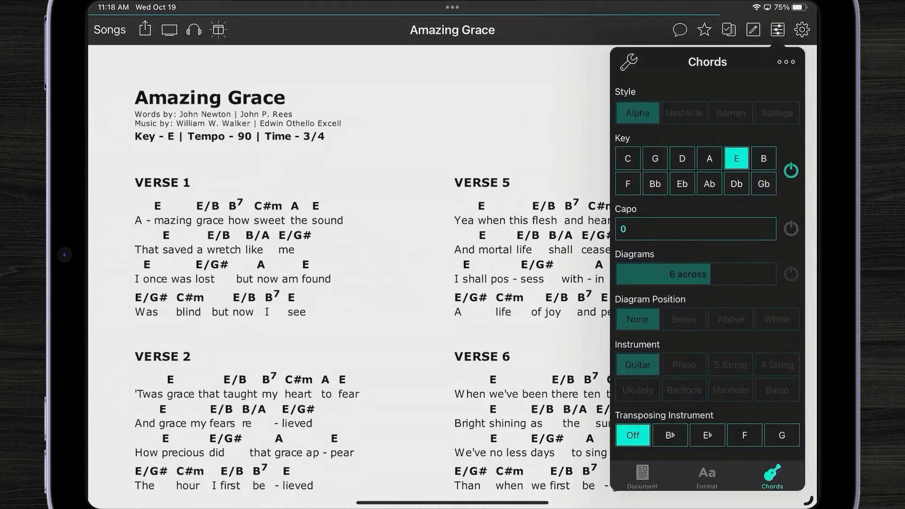
pyautogui.click(706, 475)
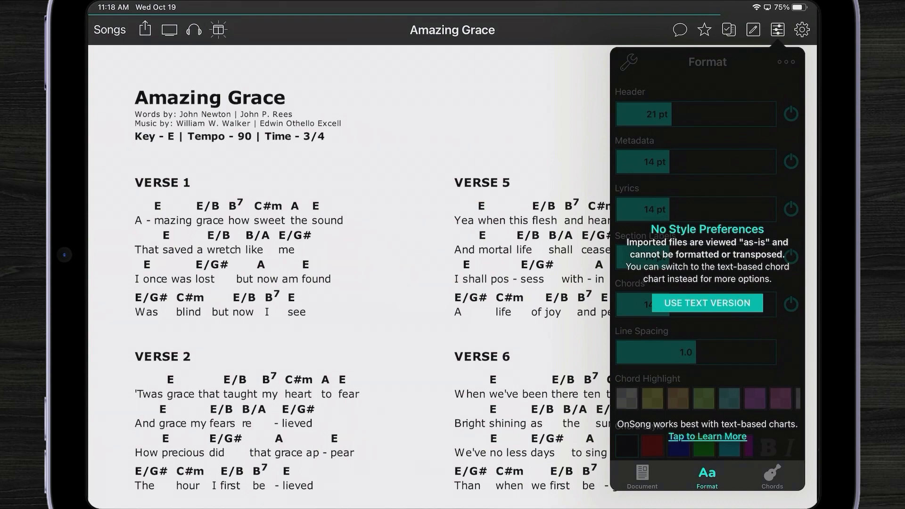
pyautogui.click(641, 475)
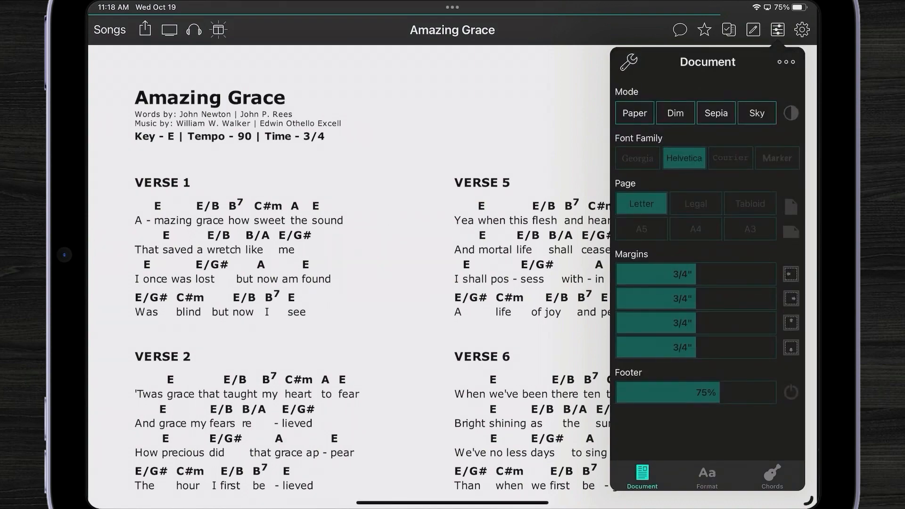
pyautogui.click(791, 113)
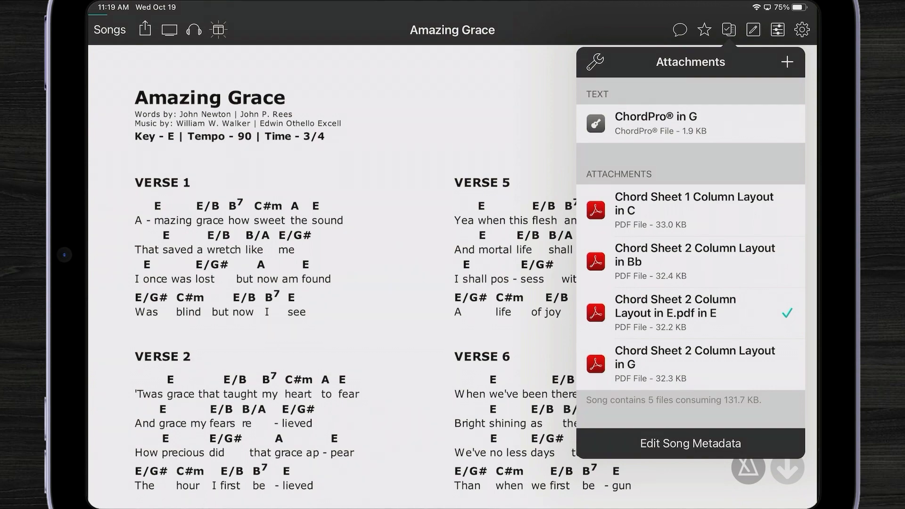
# Step: Open the ChordPro chart in G and make its chords bold with a green highlight
pyautogui.click(690, 123)
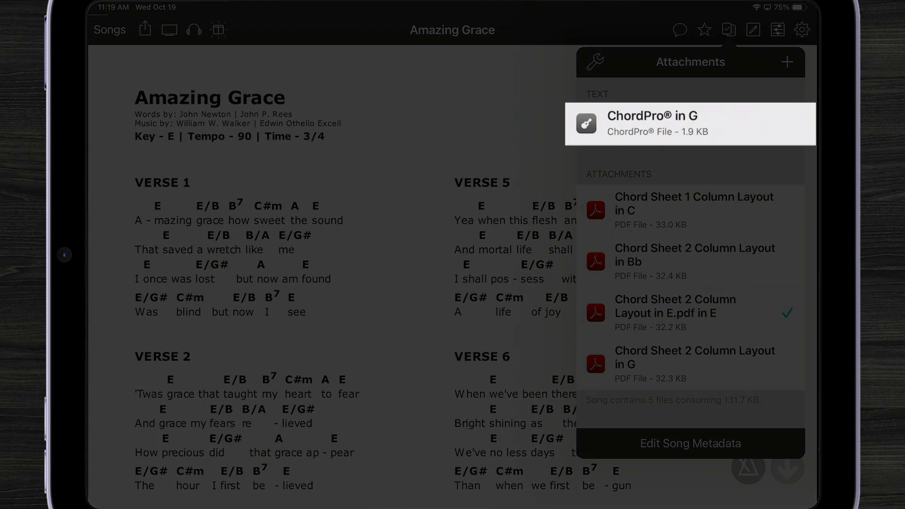
pyautogui.click(651, 123)
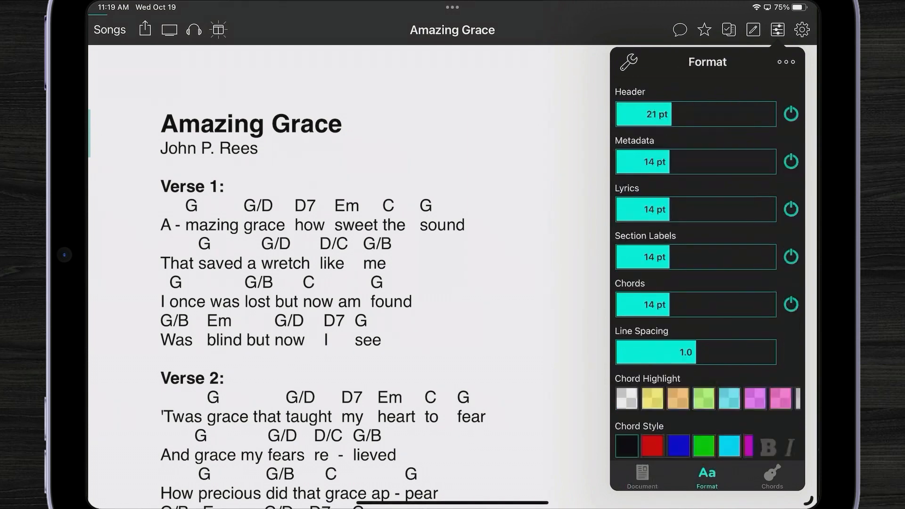
pyautogui.click(703, 399)
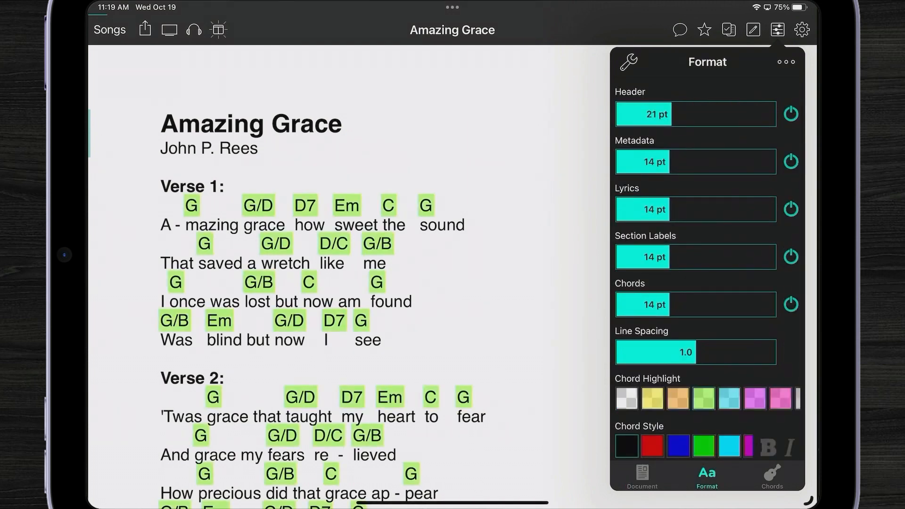
pyautogui.click(768, 447)
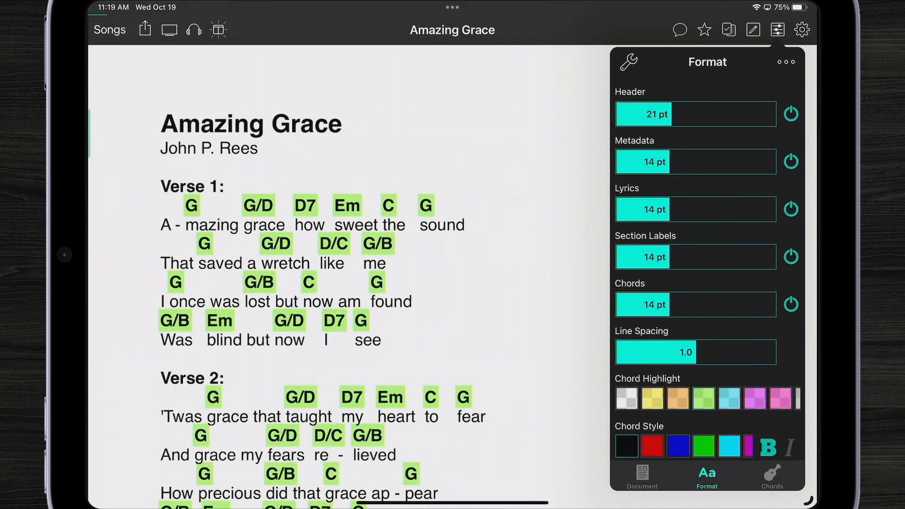
pyautogui.click(771, 475)
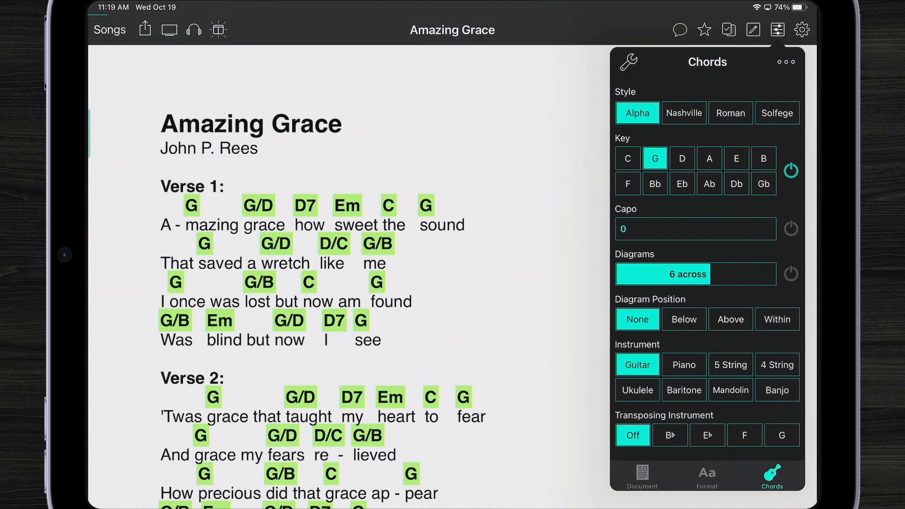
# Step: Transpose the ChordPro chart to Ab, then to C
pyautogui.click(709, 183)
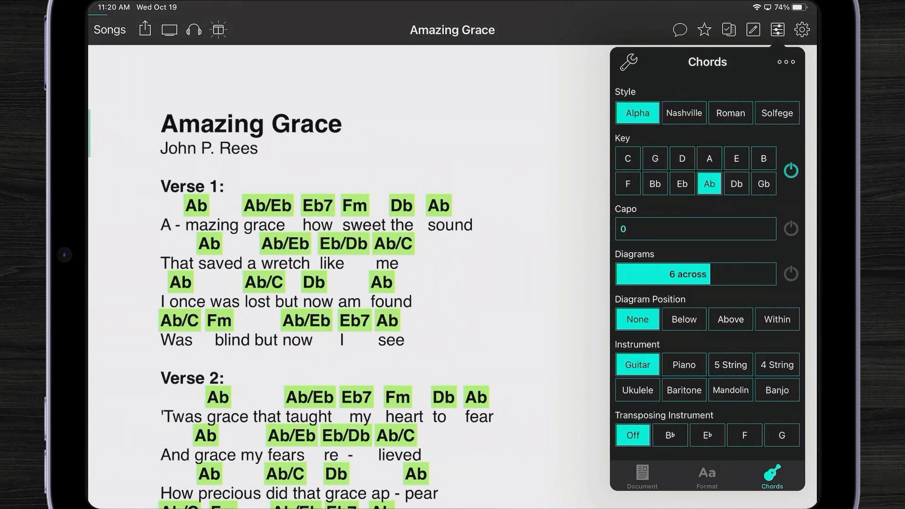
pyautogui.click(627, 159)
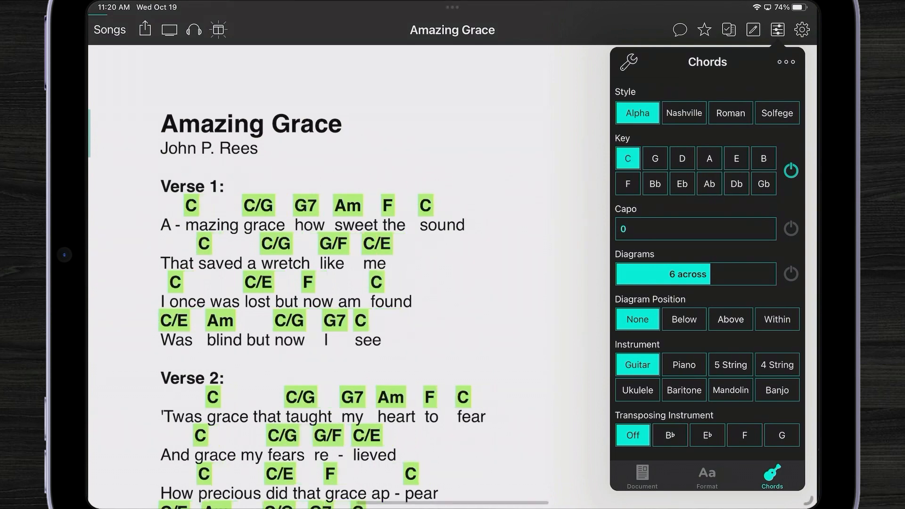